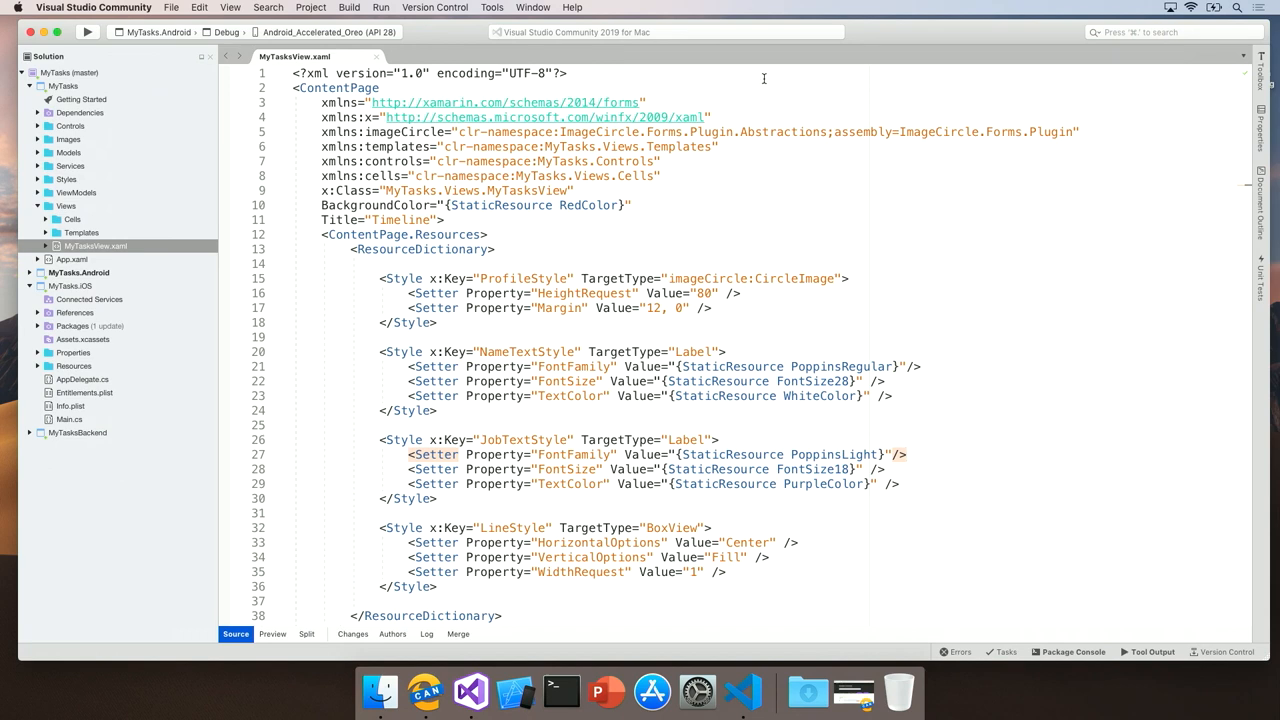
- Start Report a Problem from the Help menu to show the Problems and Solutions dialog
{"action": "left_click", "coordinate": [572, 7]}
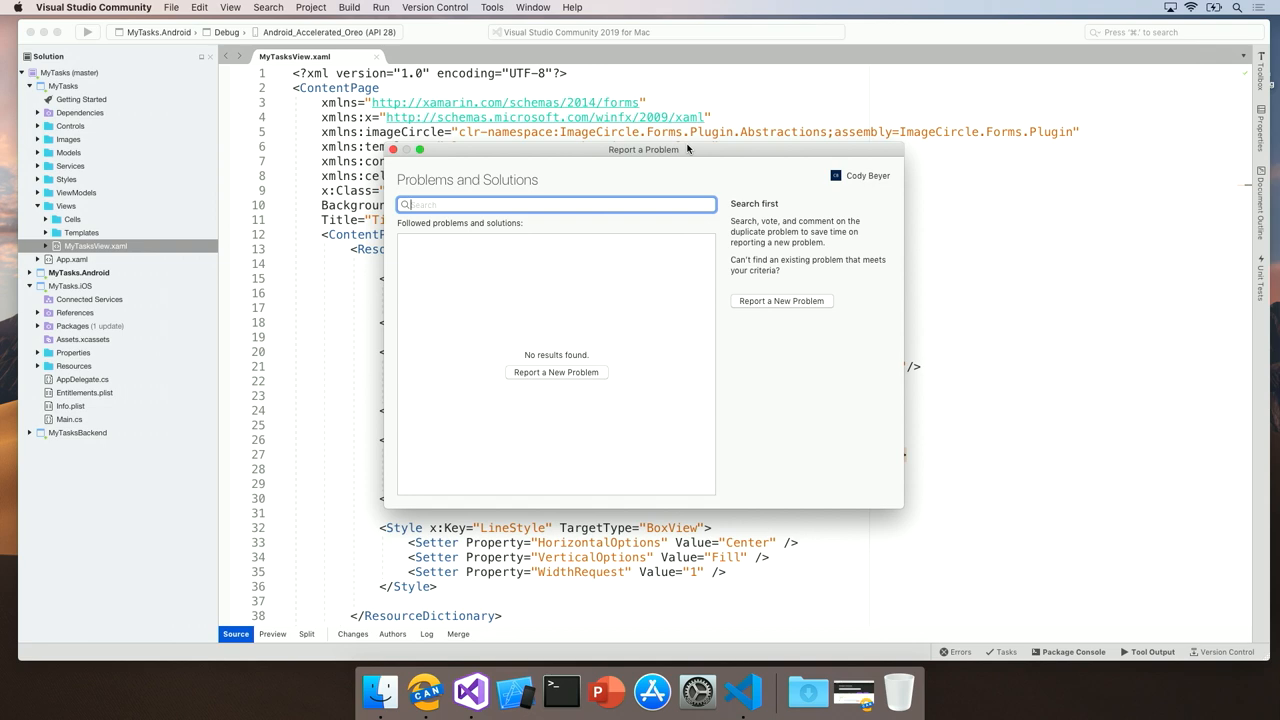
- Search existing problem reports for 'intellisense' to list matching reports
{"action": "type", "text": "intellis"}
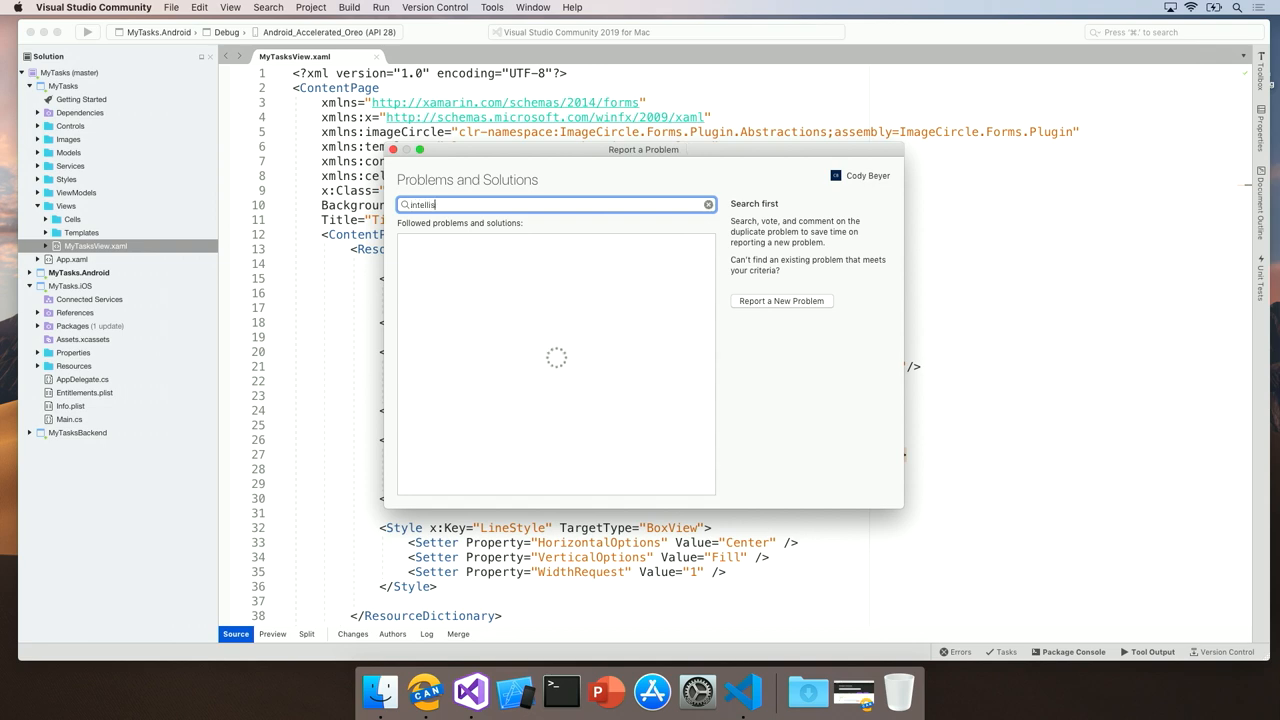
{"action": "type", "text": "ense"}
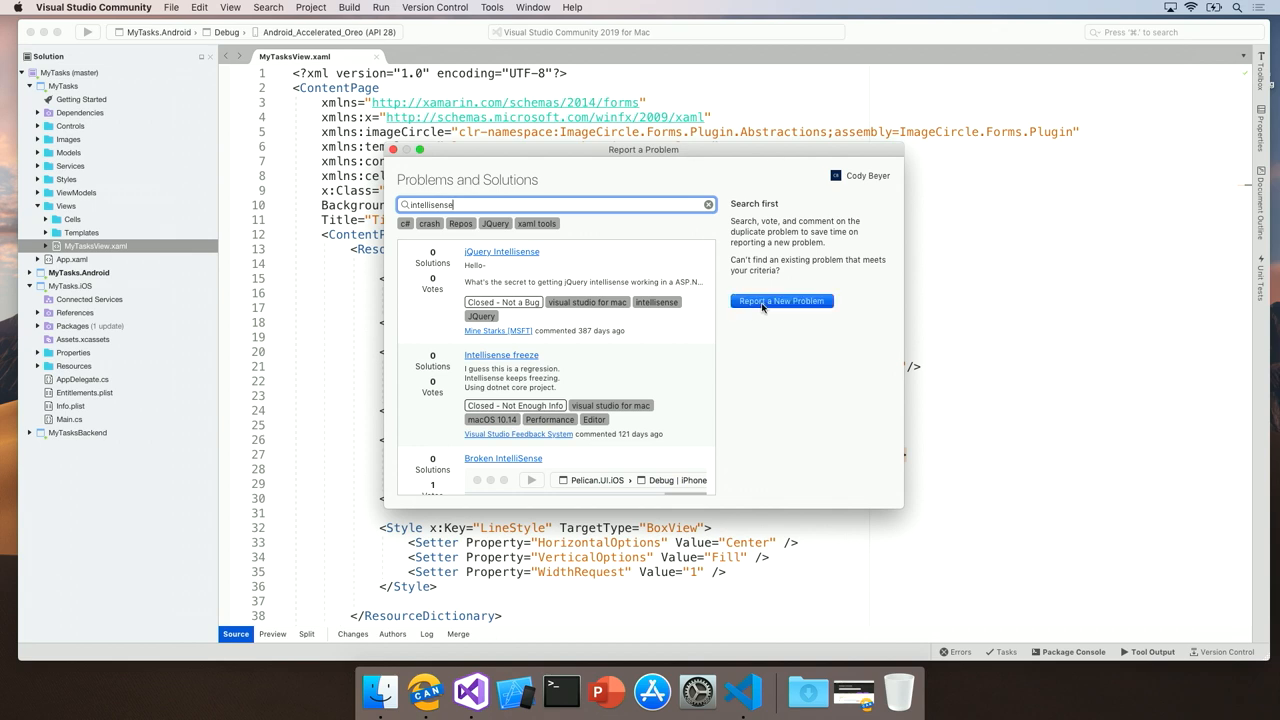
- Start a new problem report, dismiss the feedback tips, and cancel the report
{"action": "left_click", "coordinate": [782, 301]}
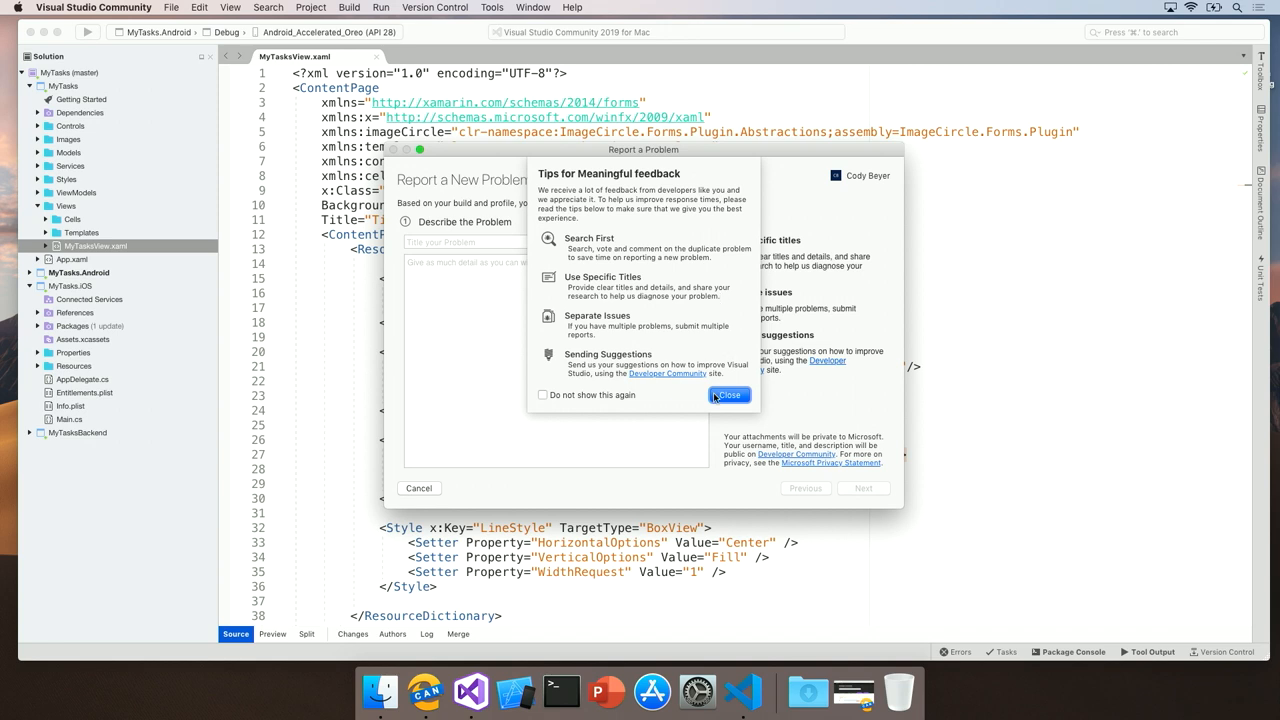
{"action": "left_click", "coordinate": [728, 394]}
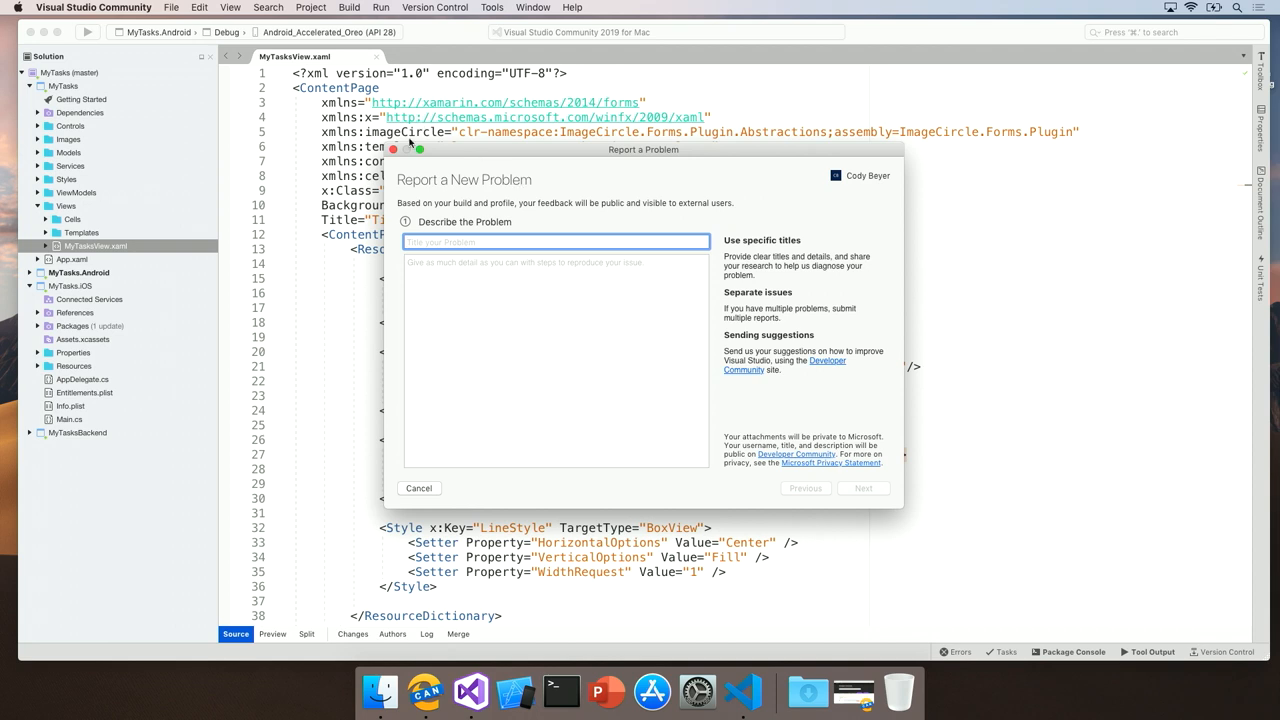
{"action": "left_click", "coordinate": [419, 488]}
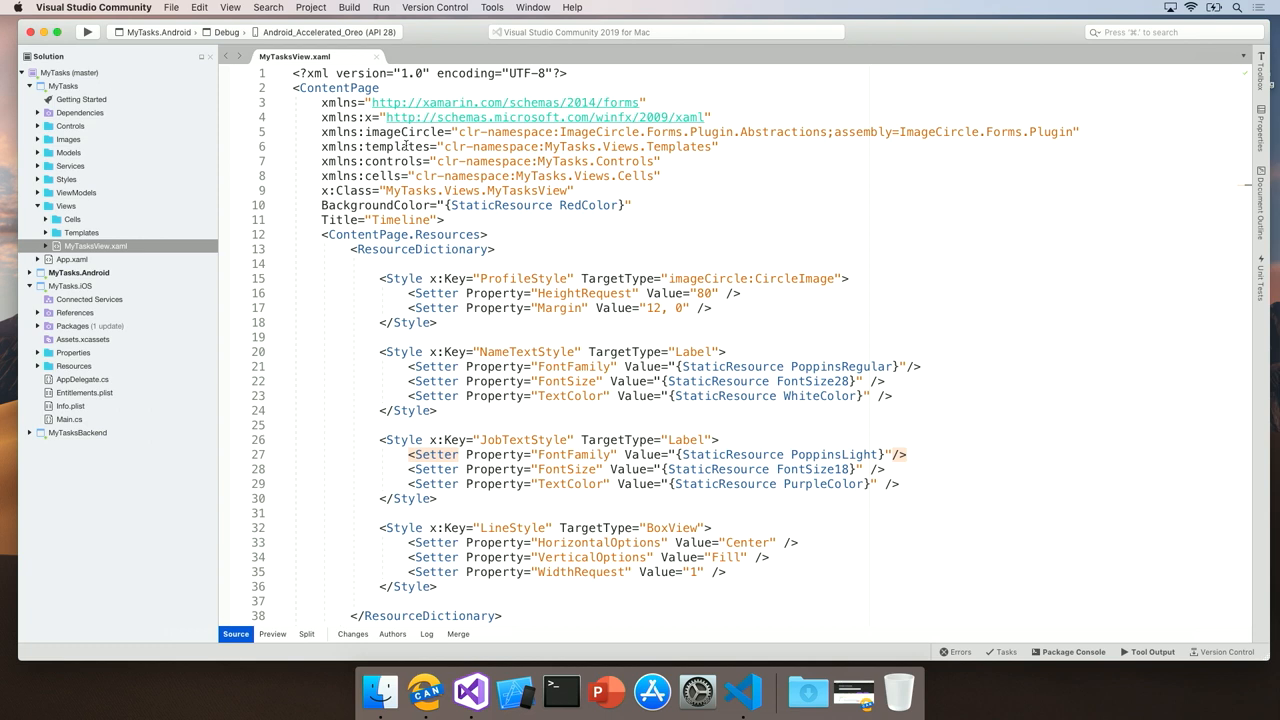
- Choose Help > Provide a Suggestion to reach the Developer Community suggest-feature page in Edge
{"action": "left_click", "coordinate": [572, 7]}
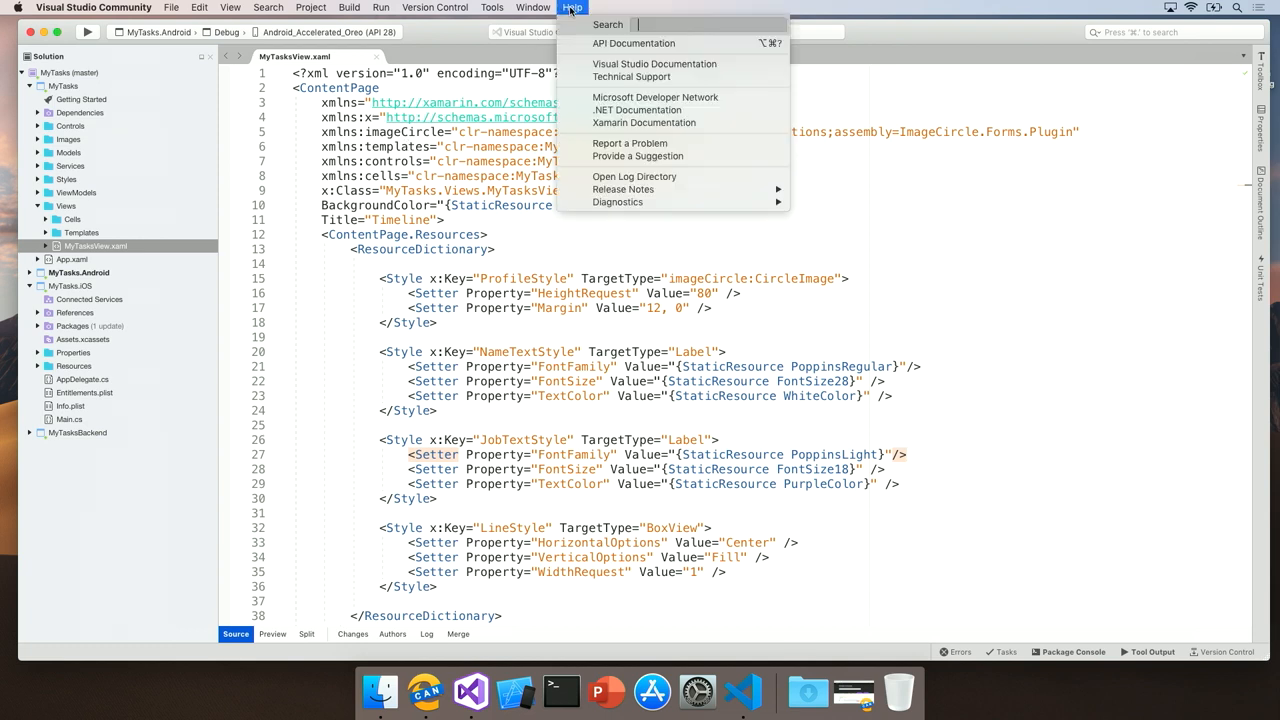
{"action": "mouse_move", "coordinate": [634, 176]}
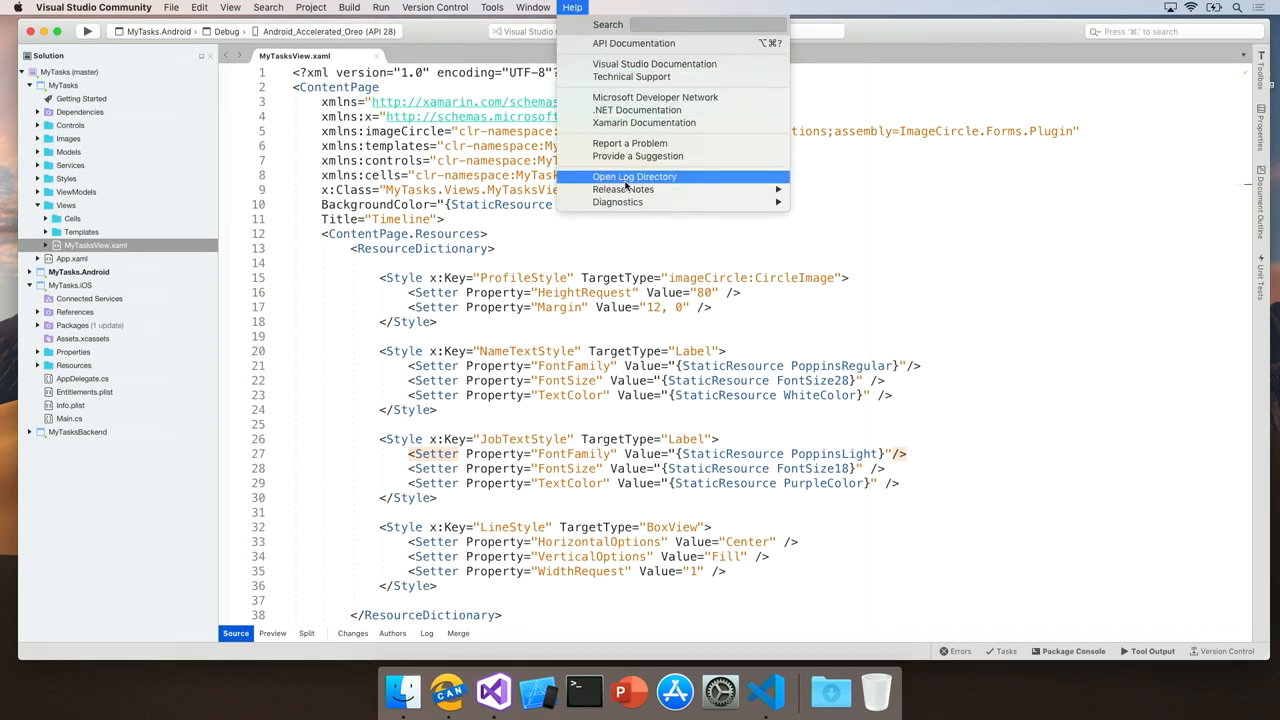
{"action": "left_click", "coordinate": [638, 156]}
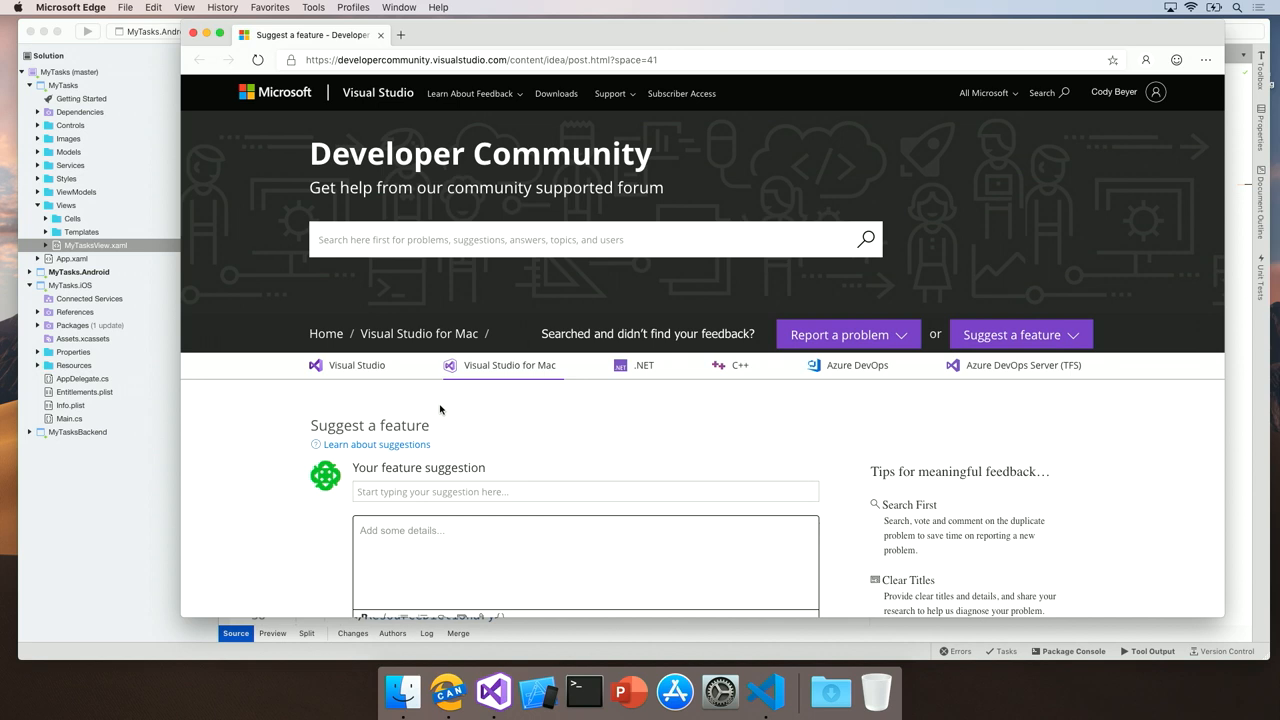
{"action": "mouse_move", "coordinate": [848, 422]}
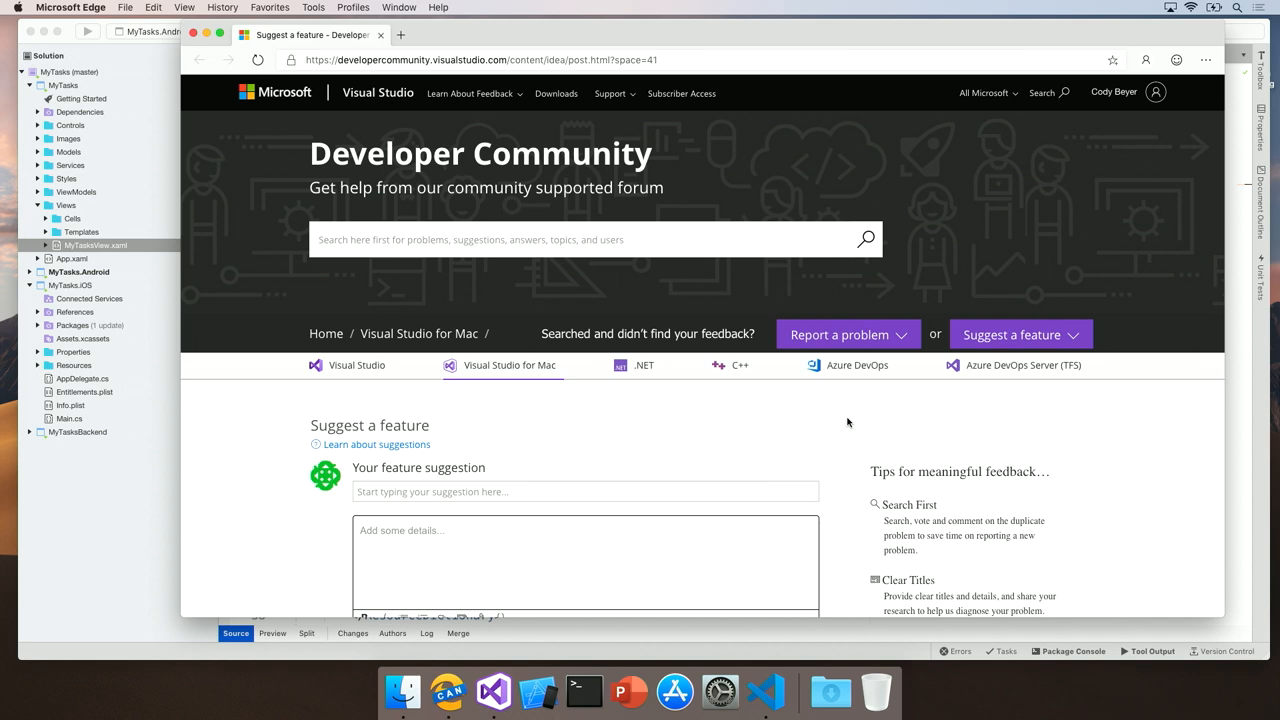
- Expand the Report a problem dropdown to list products including Visual Studio for Mac
{"action": "left_click", "coordinate": [847, 334]}
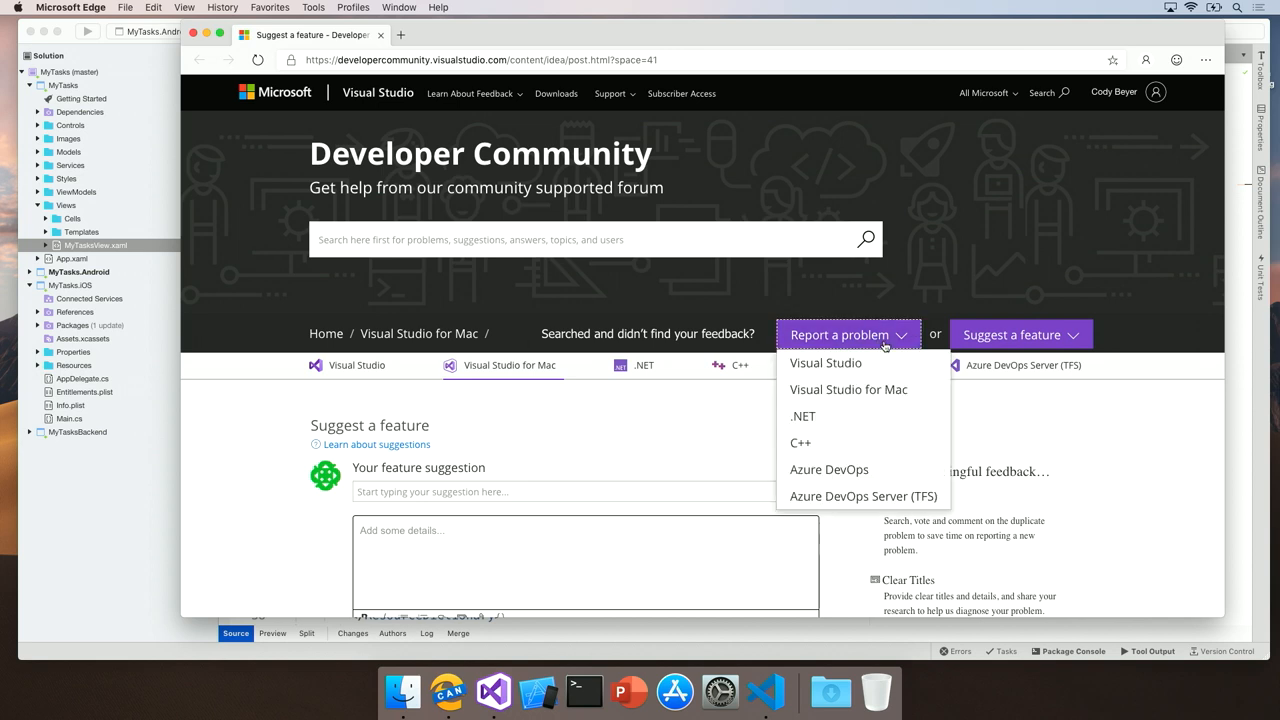
{"action": "mouse_move", "coordinate": [848, 389]}
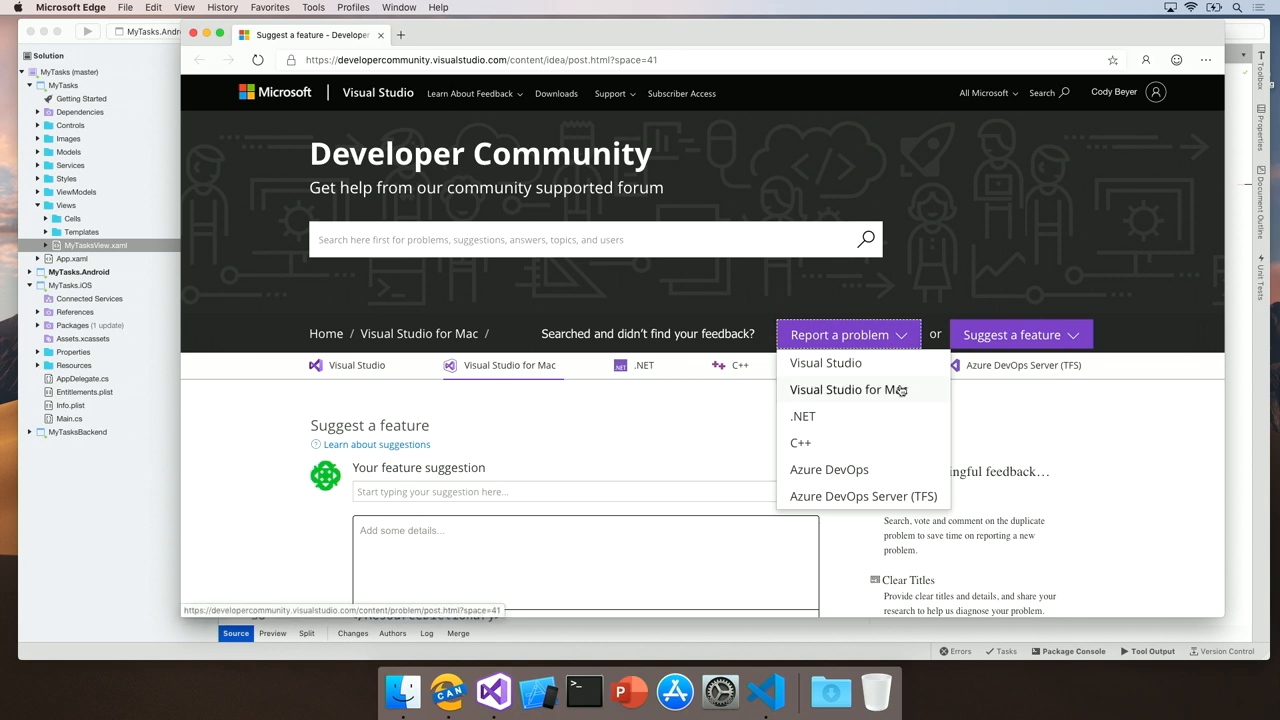